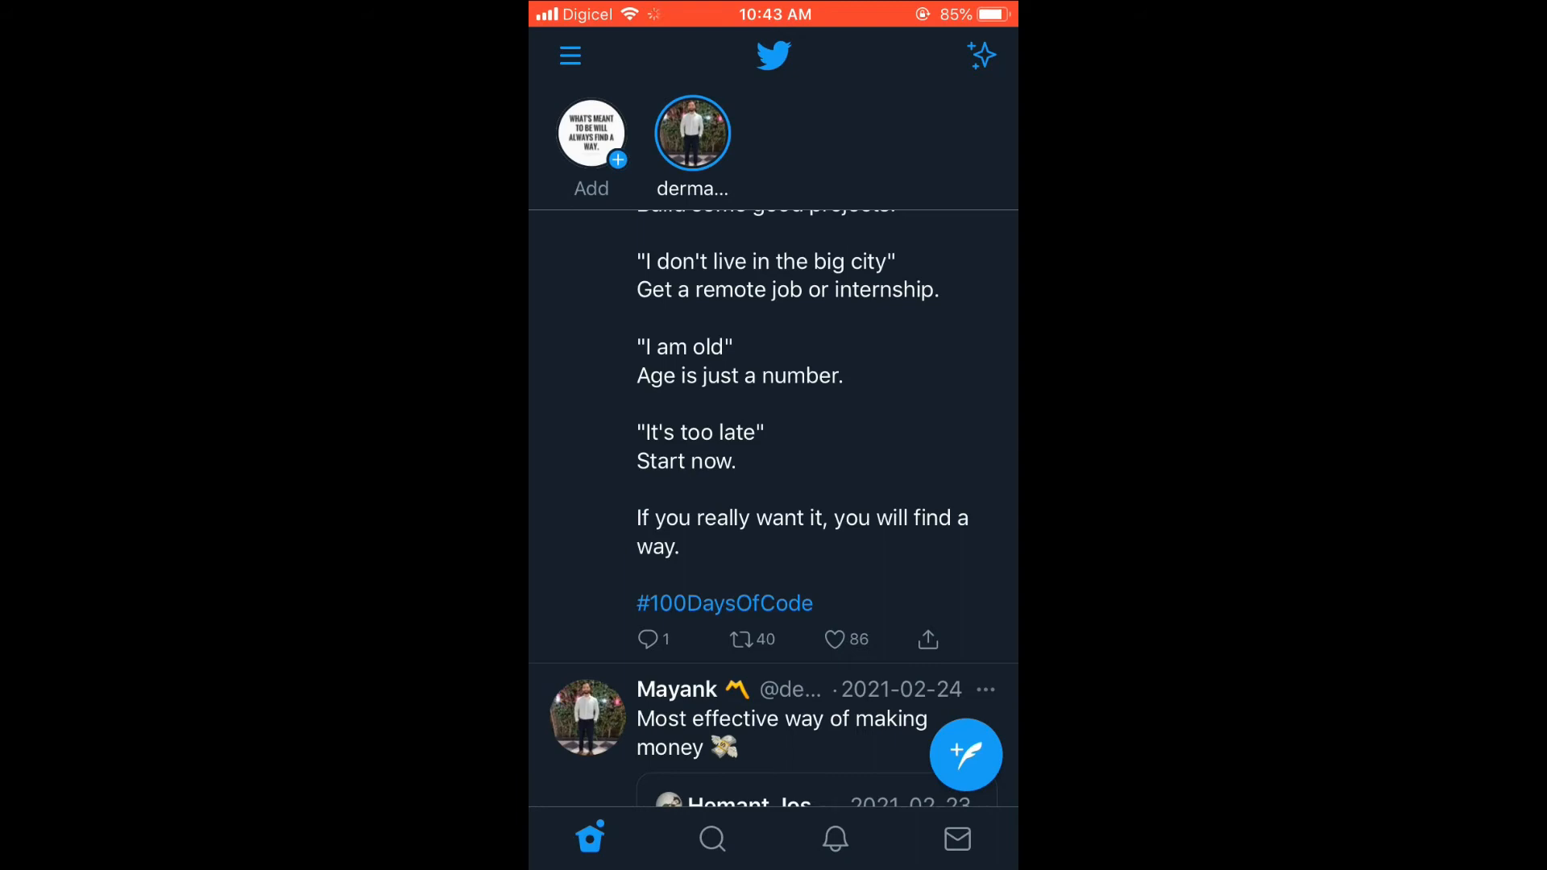
Step: Open Settings and privacy from the account side drawer
click(570, 56)
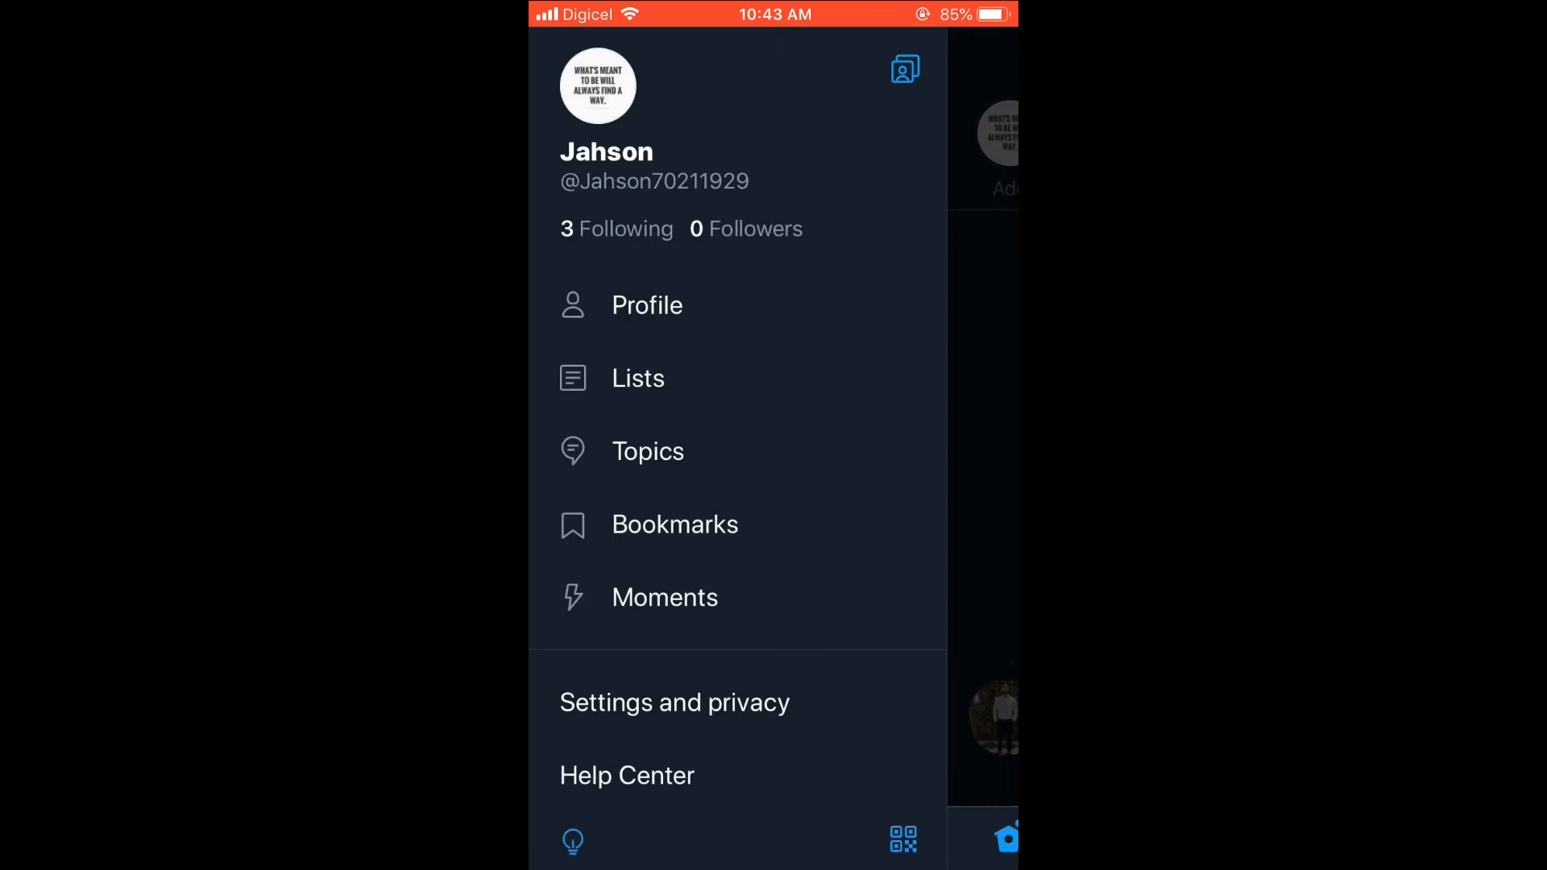
click(673, 701)
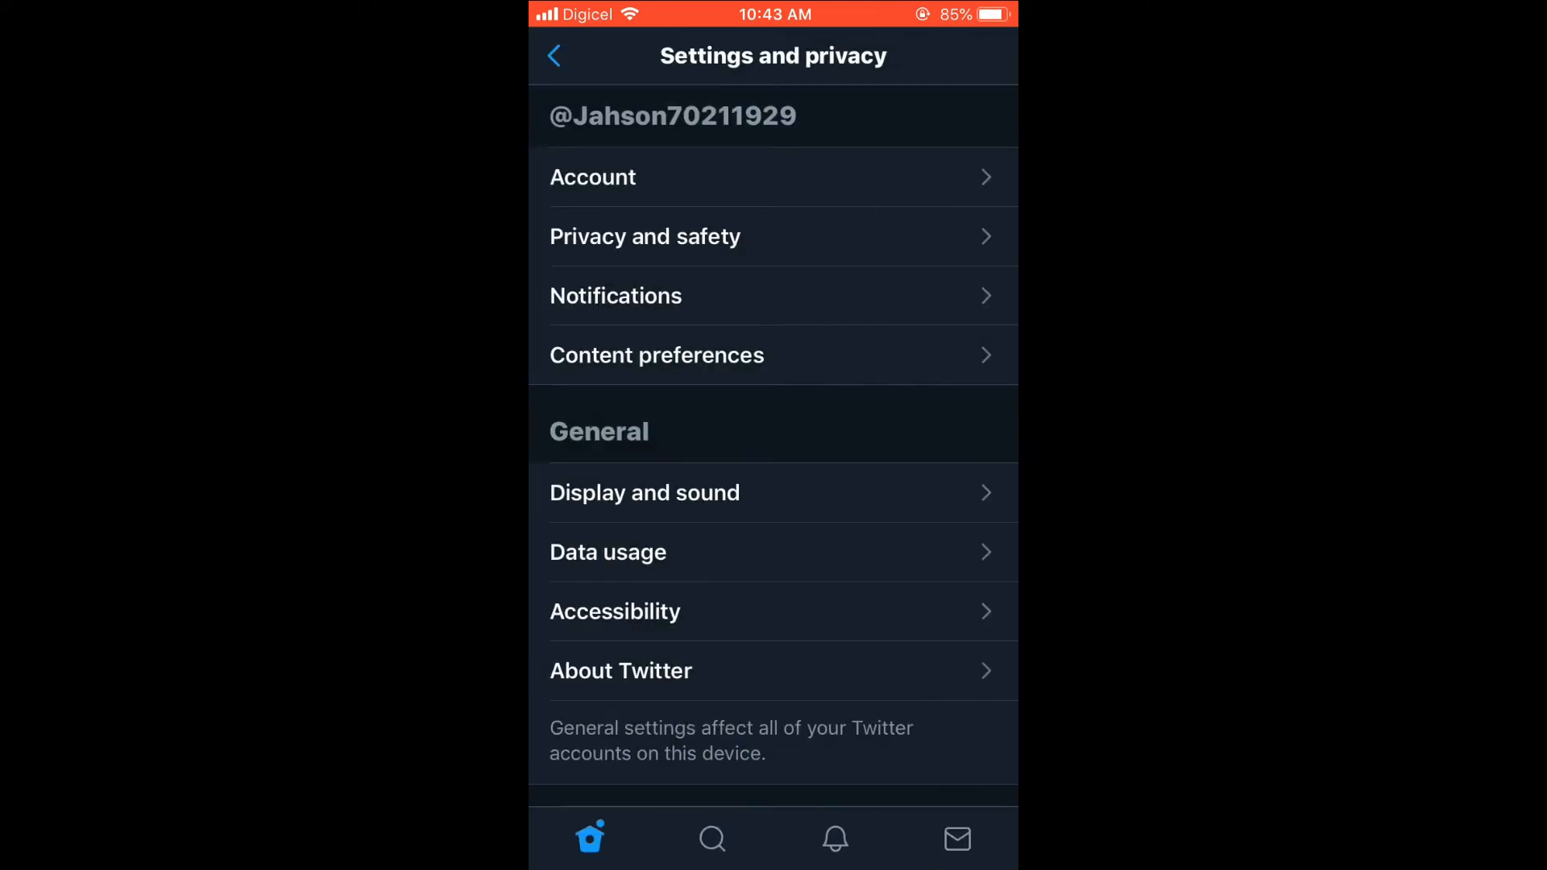
Step: Switch on 'Protect your Tweets' in Privacy and safety
click(645, 236)
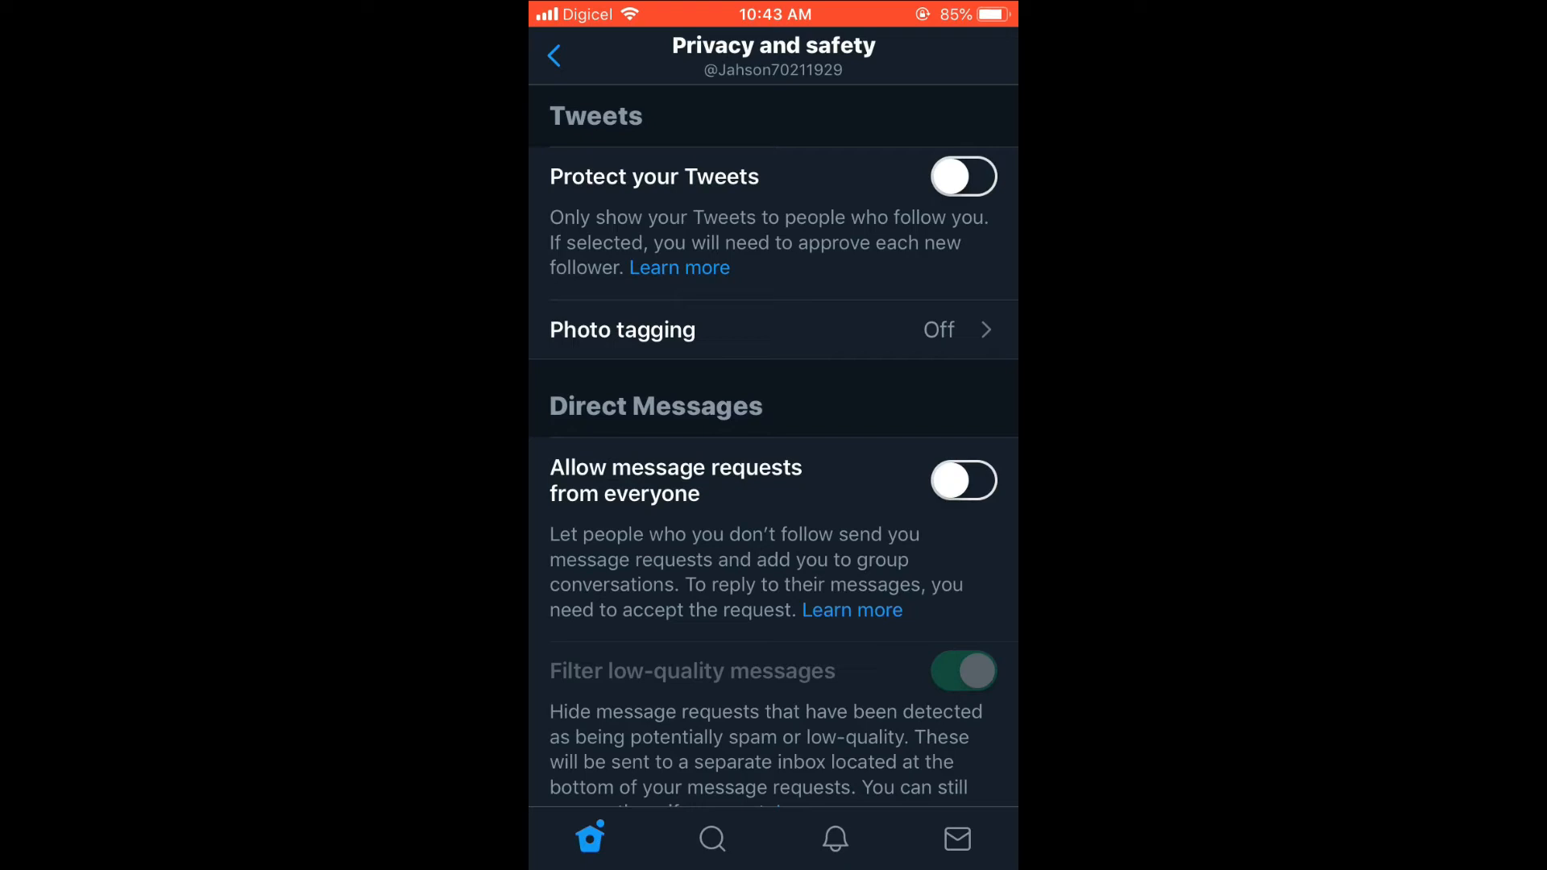
click(964, 177)
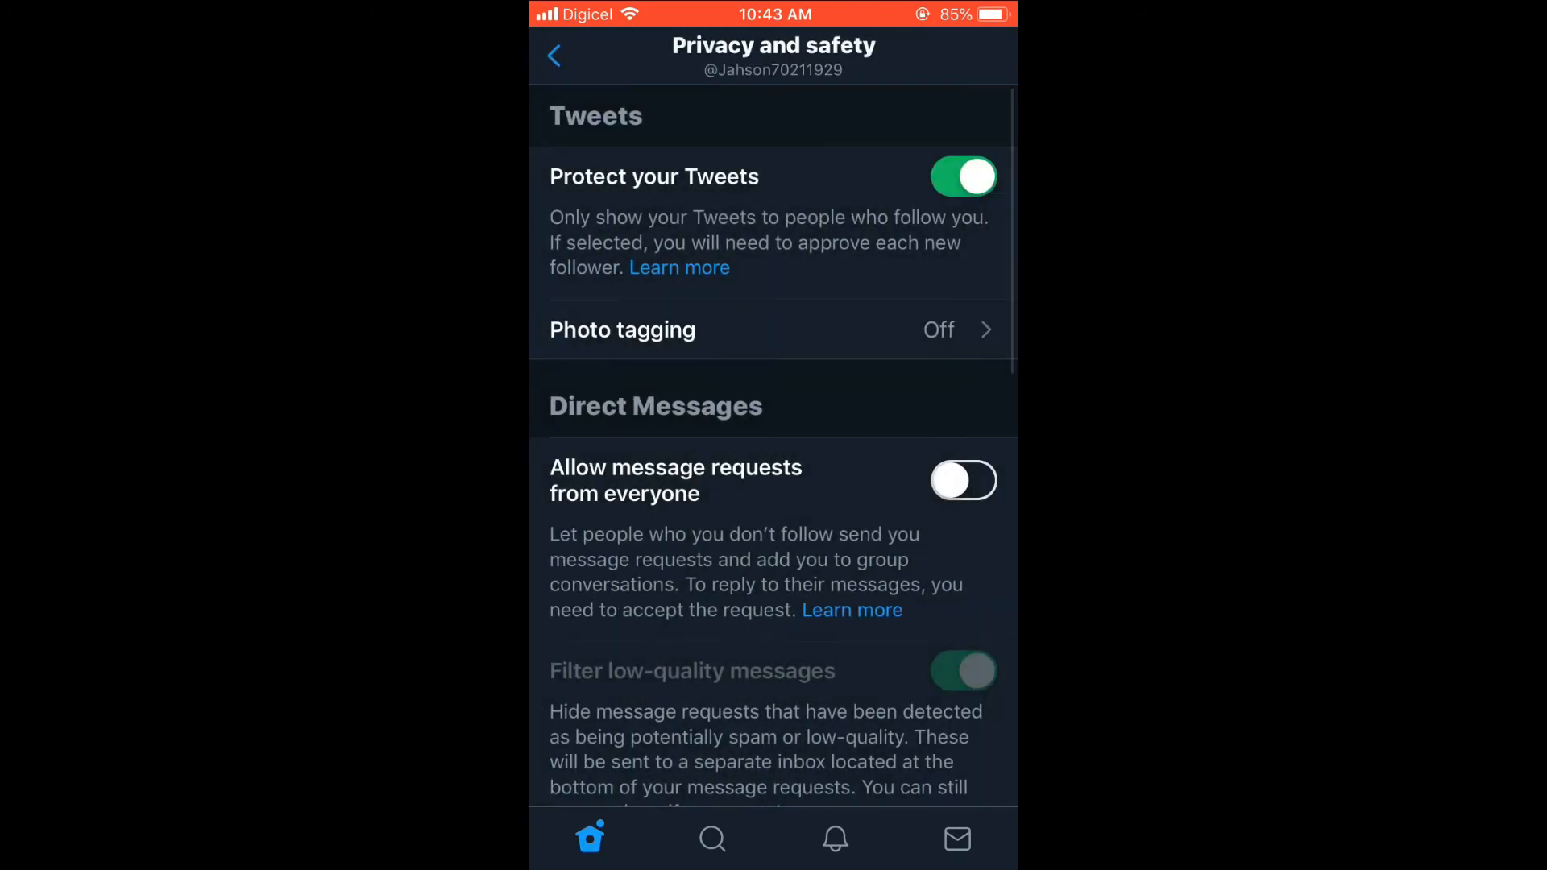
Step: Scroll down Privacy and safety and open 'Discoverability and contacts'
scroll(down, 3)
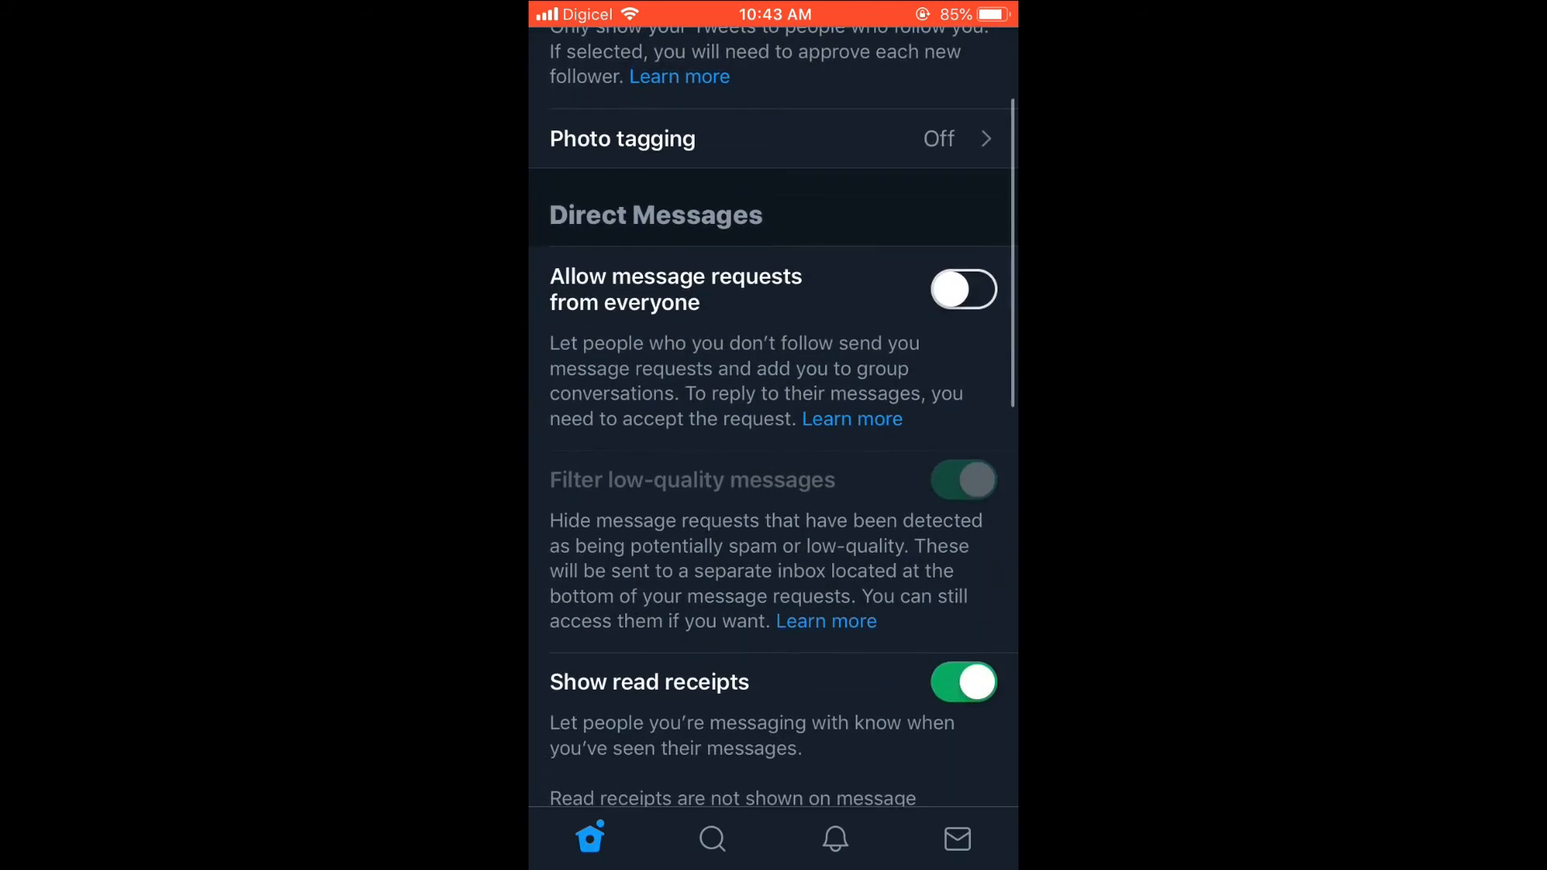
scroll(down, 3)
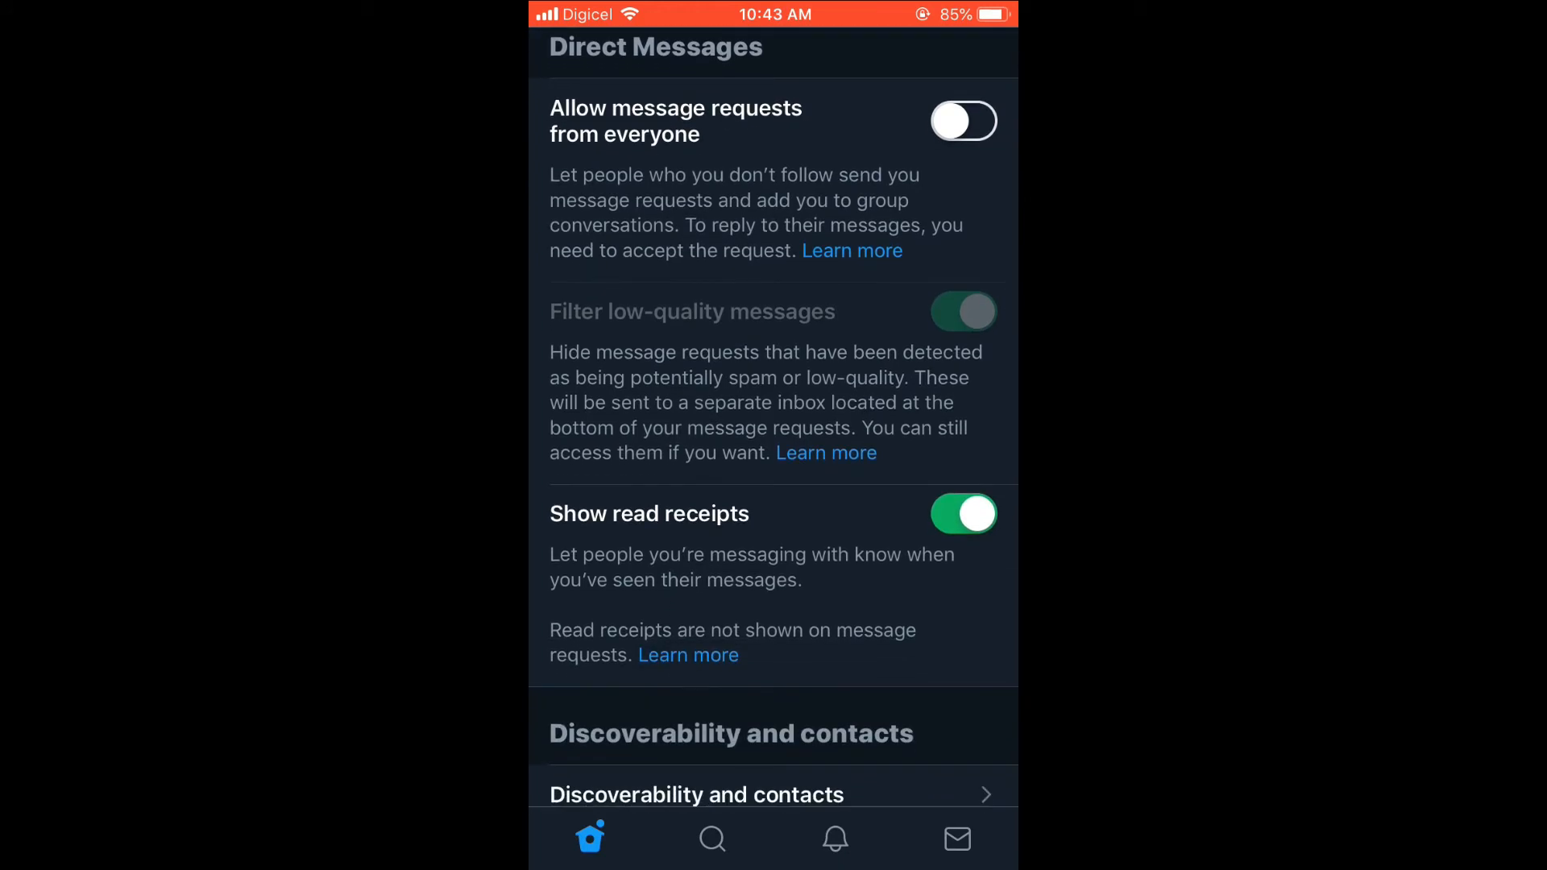
scroll(down, 3)
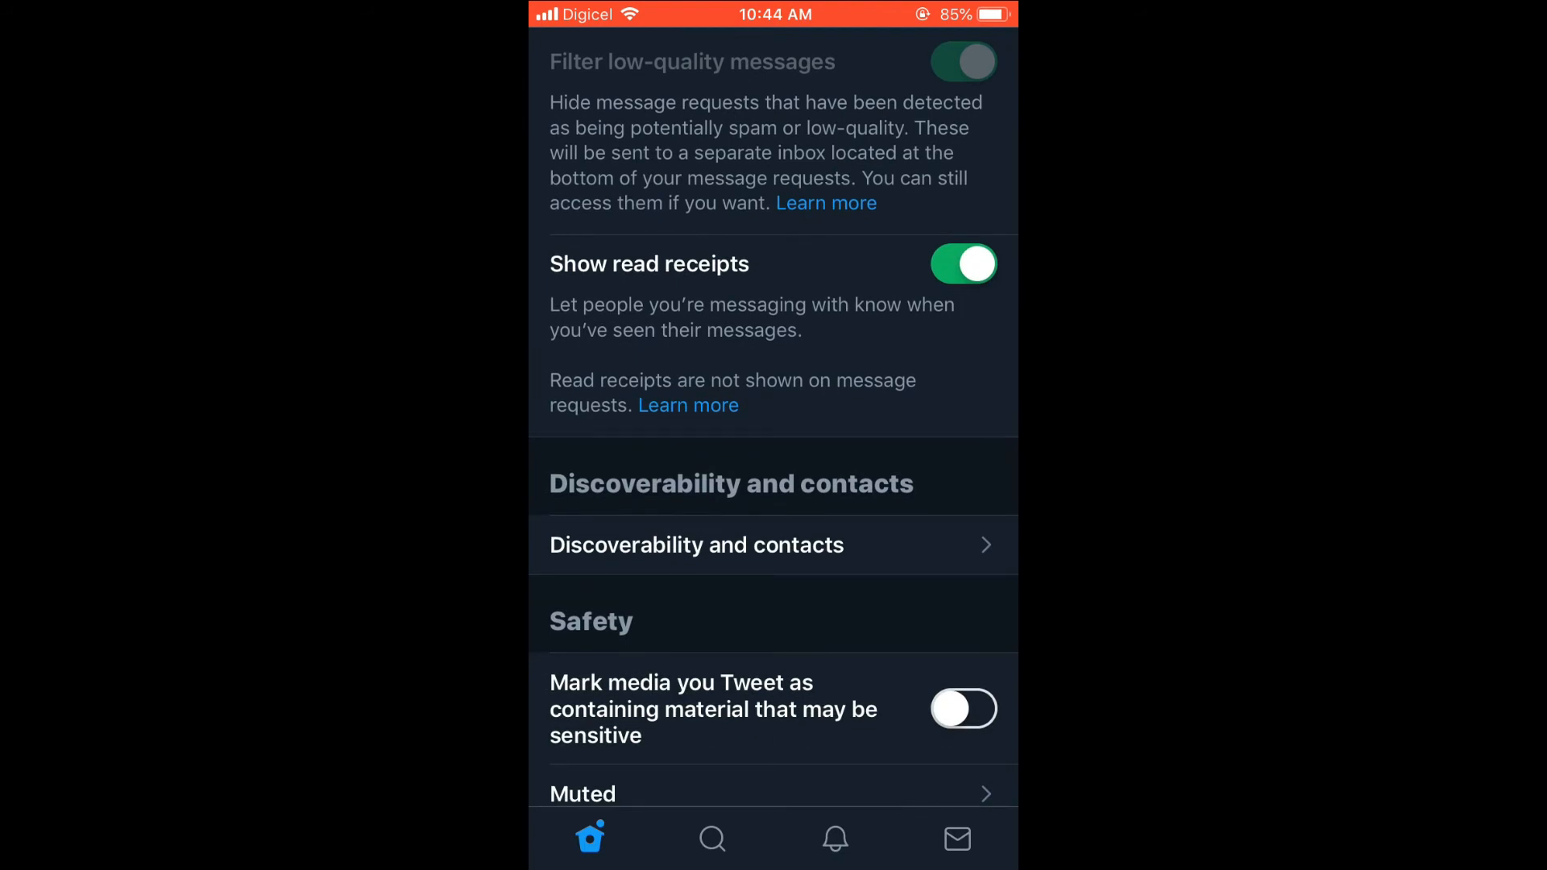
scroll(down, 3)
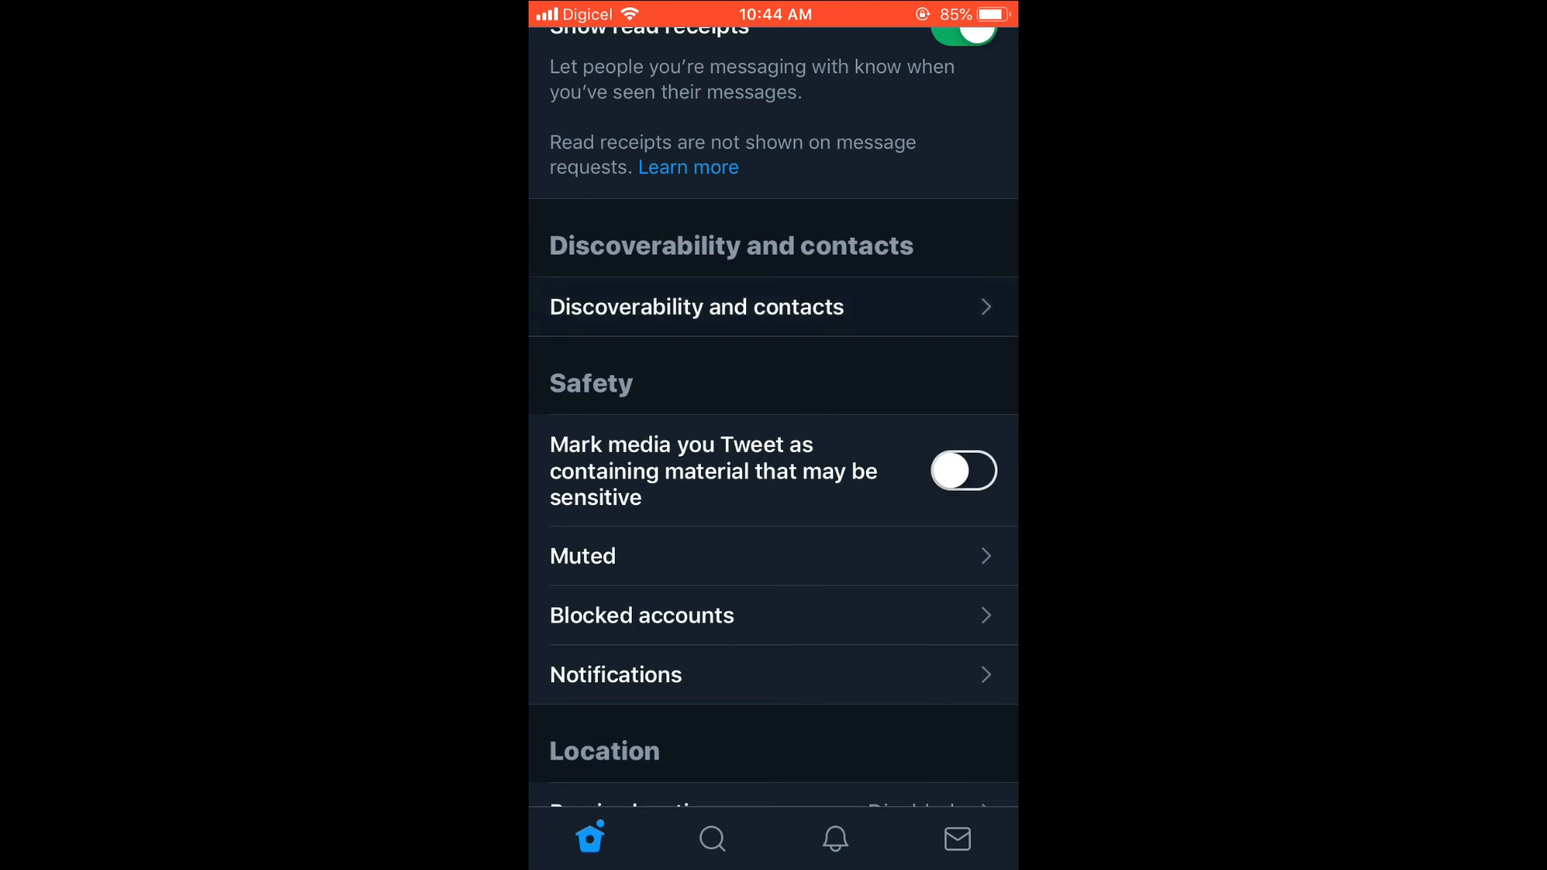
click(695, 307)
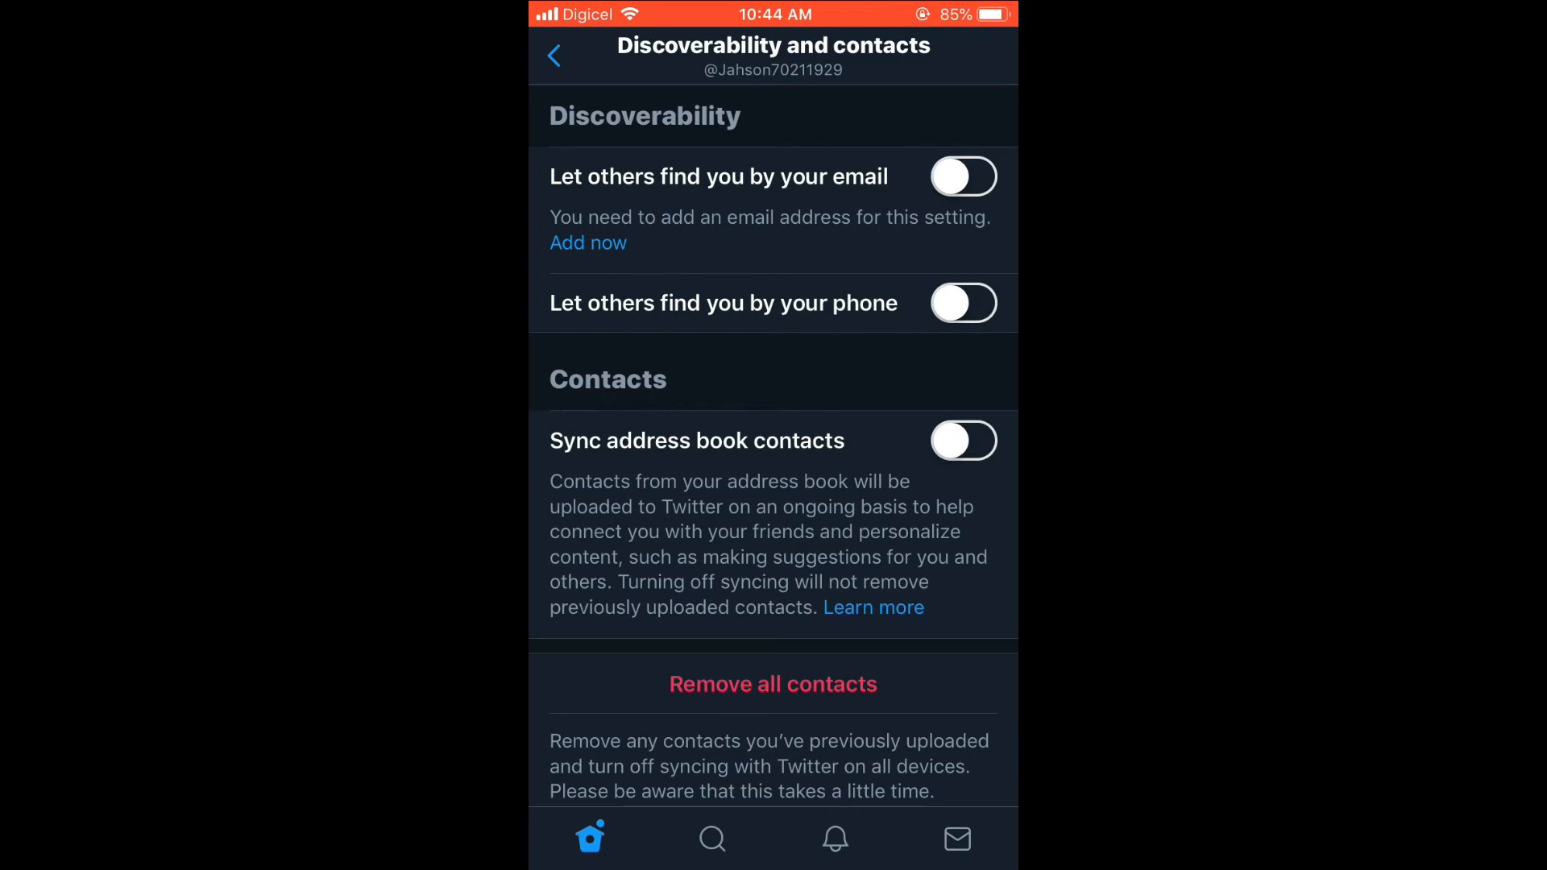
Step: Turn on the 'Let others find you' toggles for phone and email
click(963, 302)
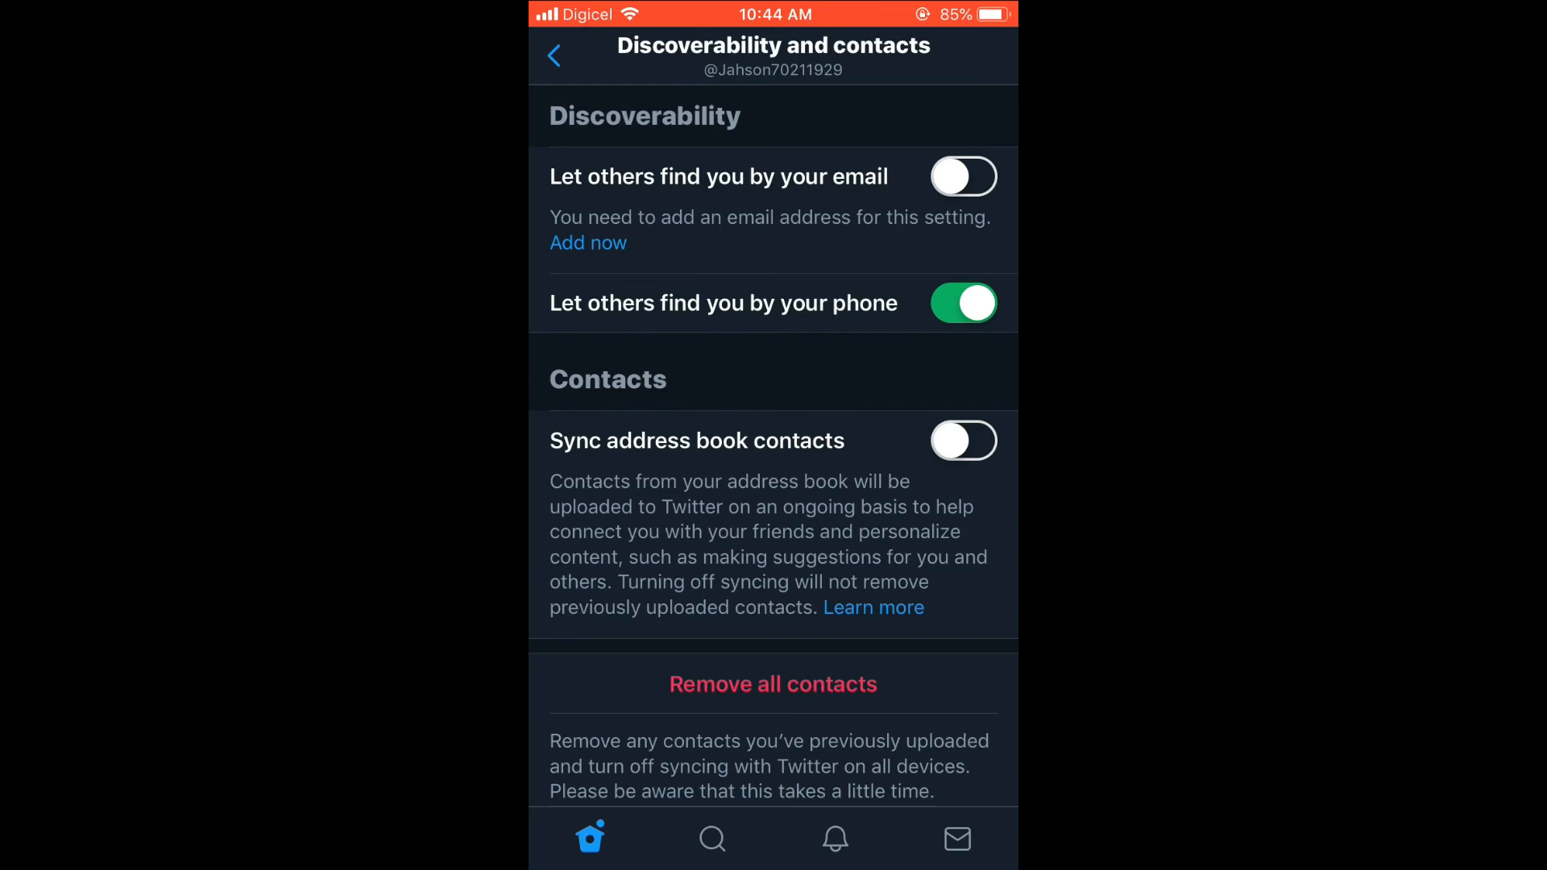
click(963, 175)
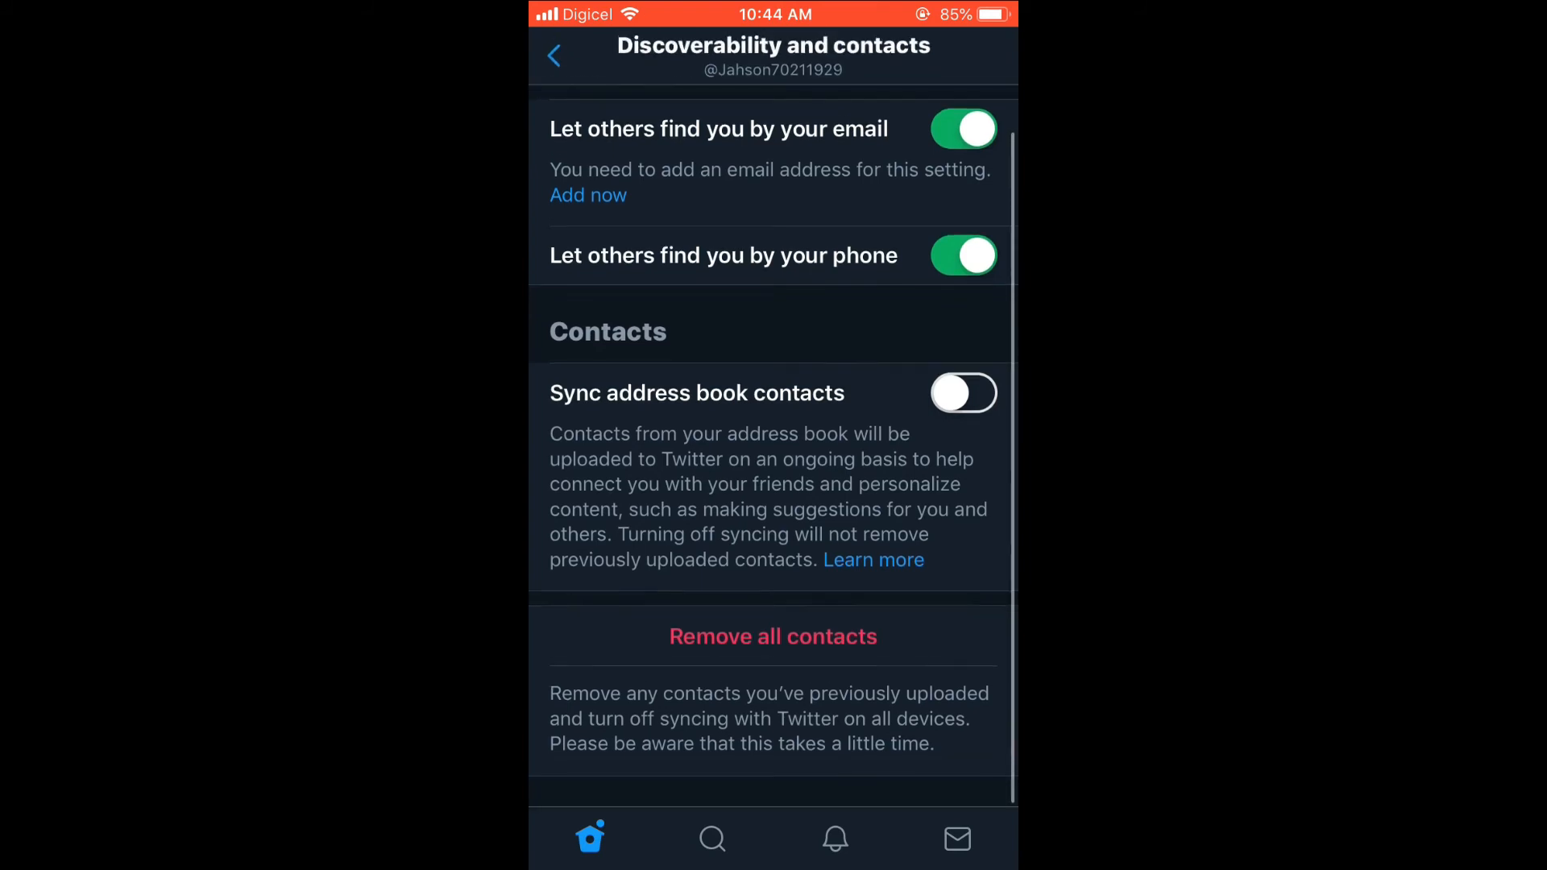
scroll(down, 3)
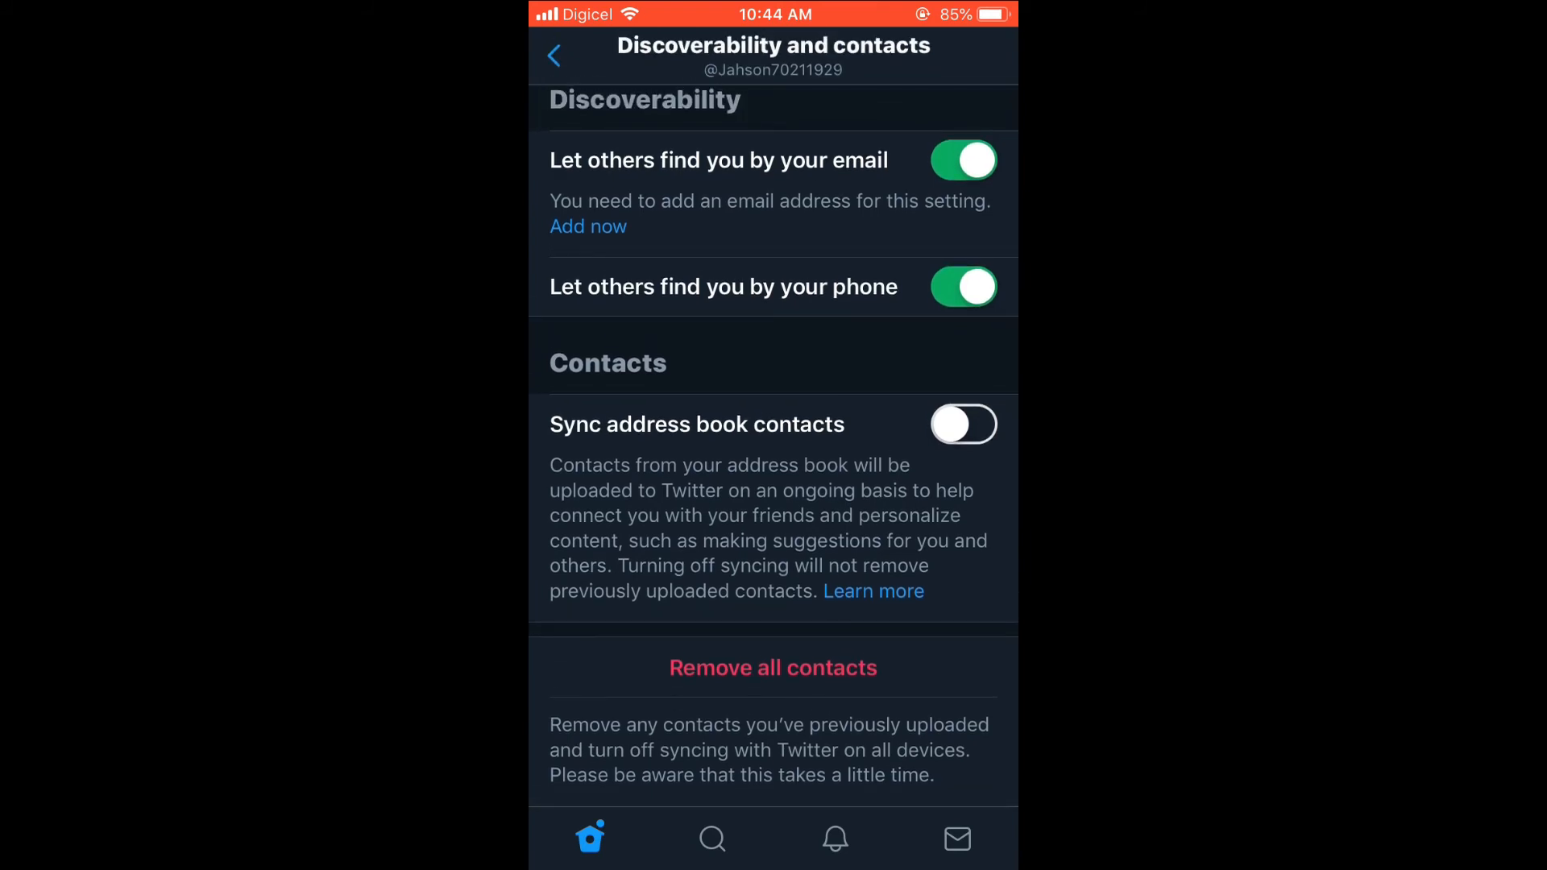
Step: Go back to Privacy and safety and scroll to the Location and Personalization sections
click(554, 57)
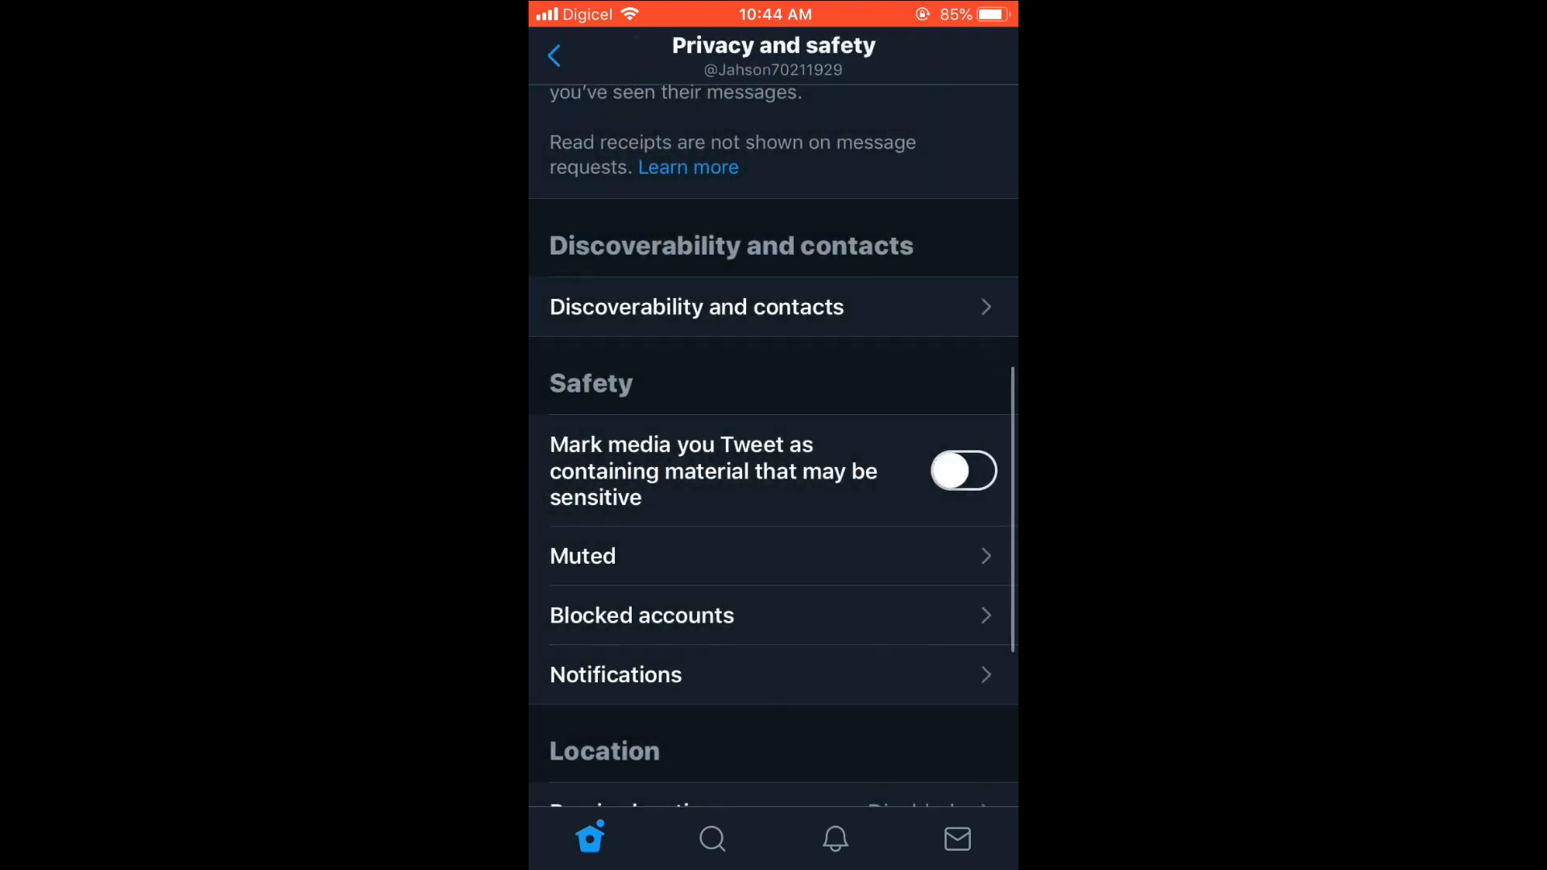
scroll(down, 3)
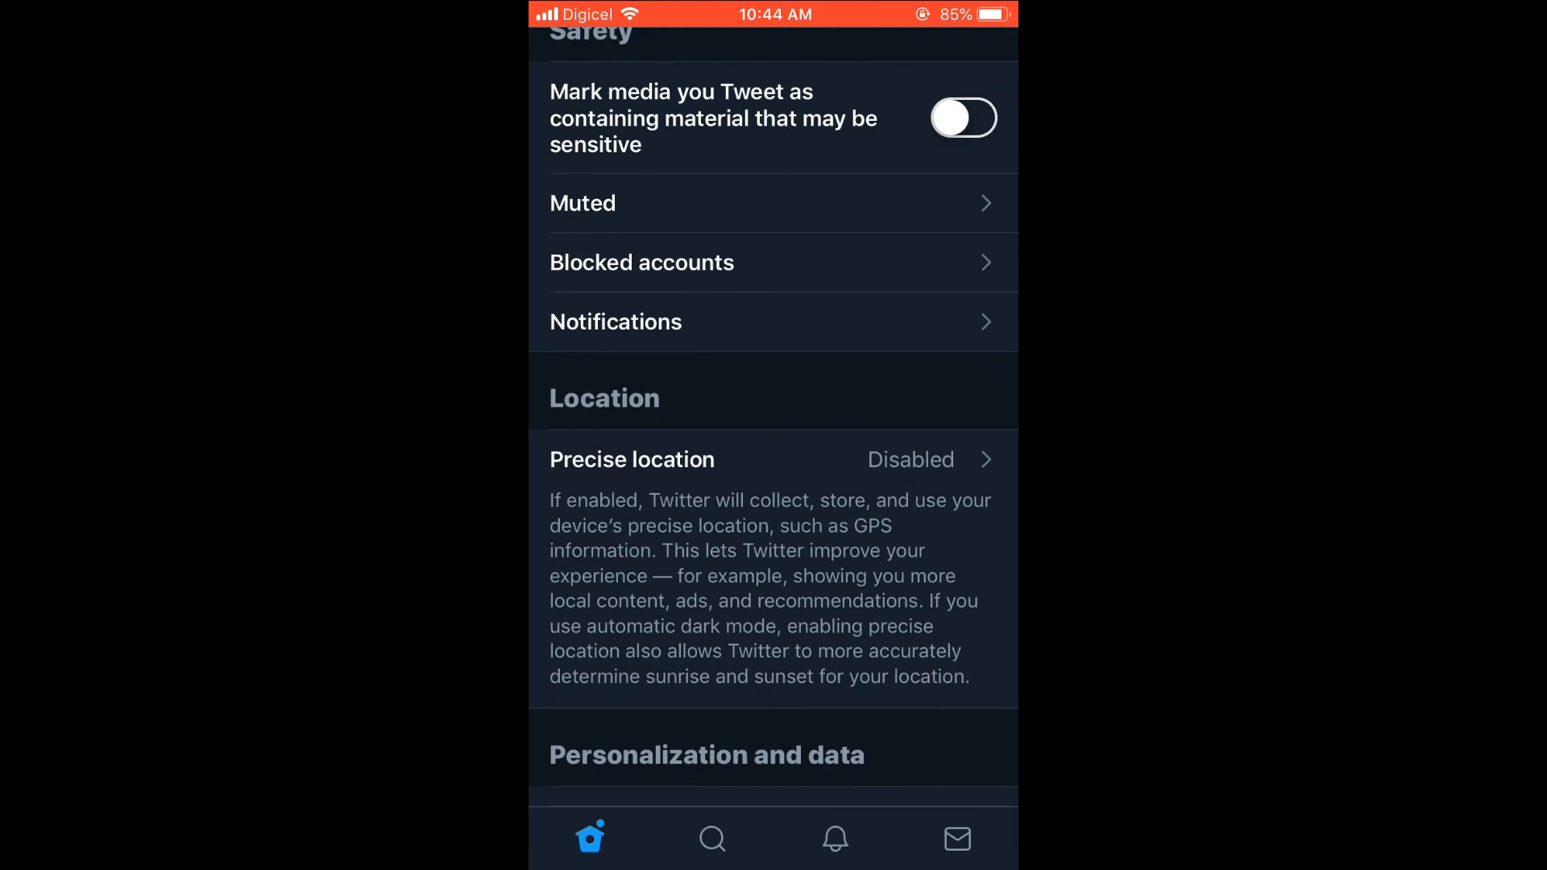
scroll(down, 3)
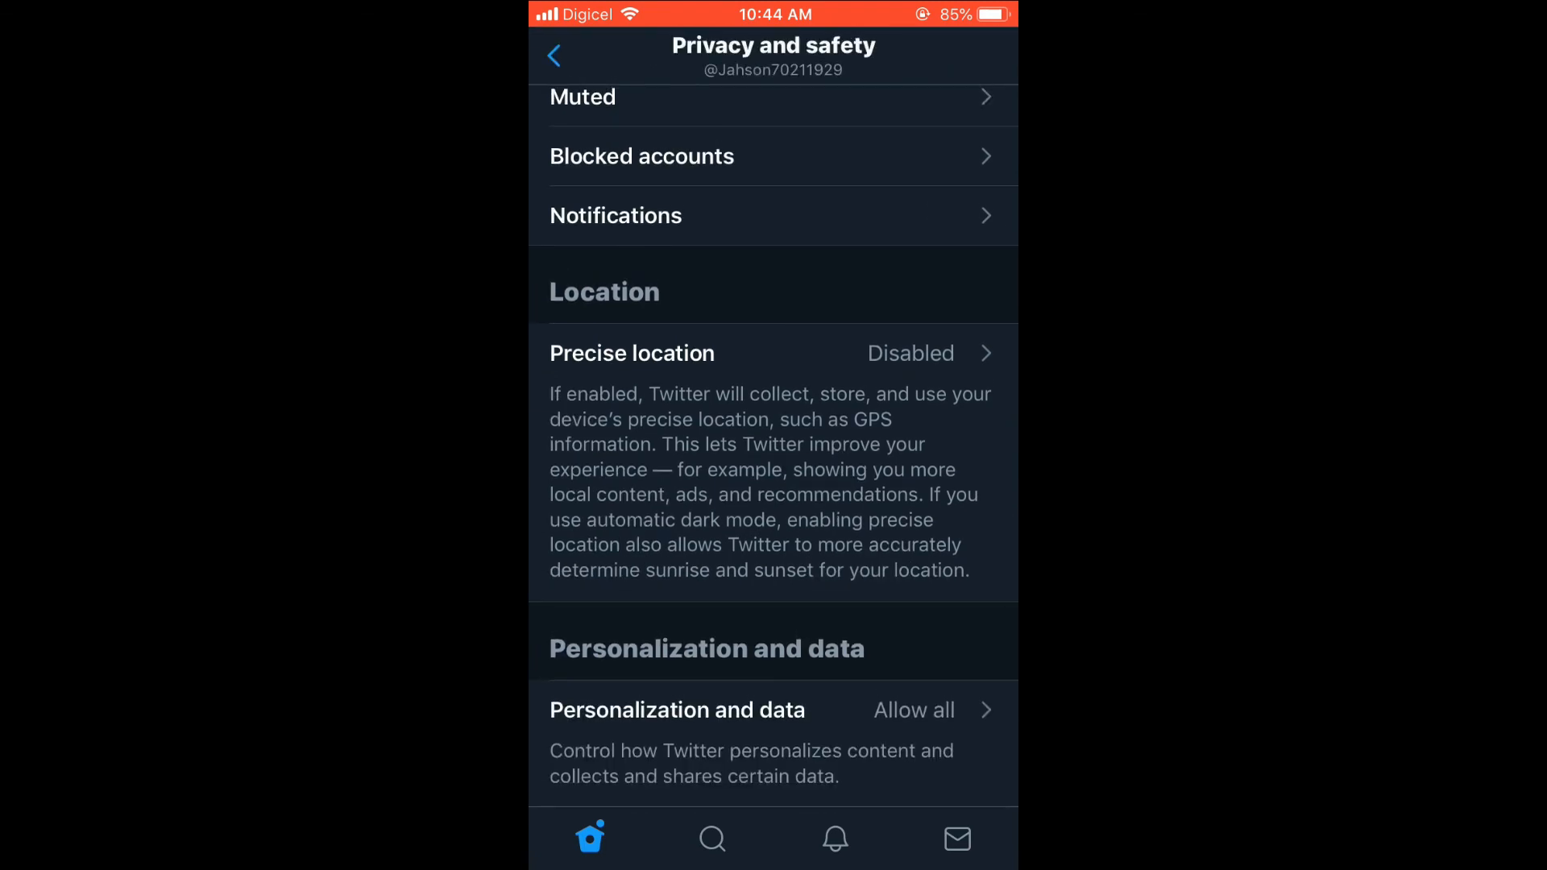